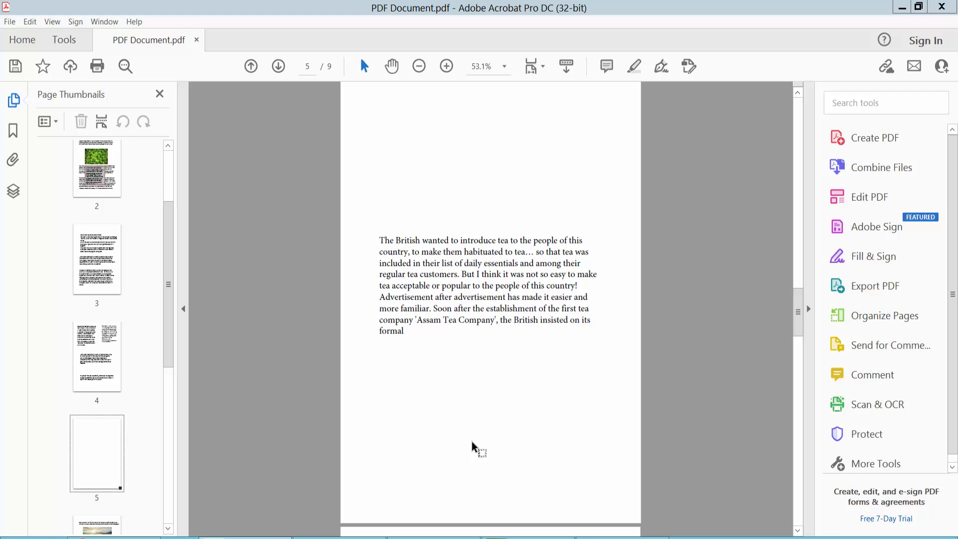
mouse_move(457, 301)
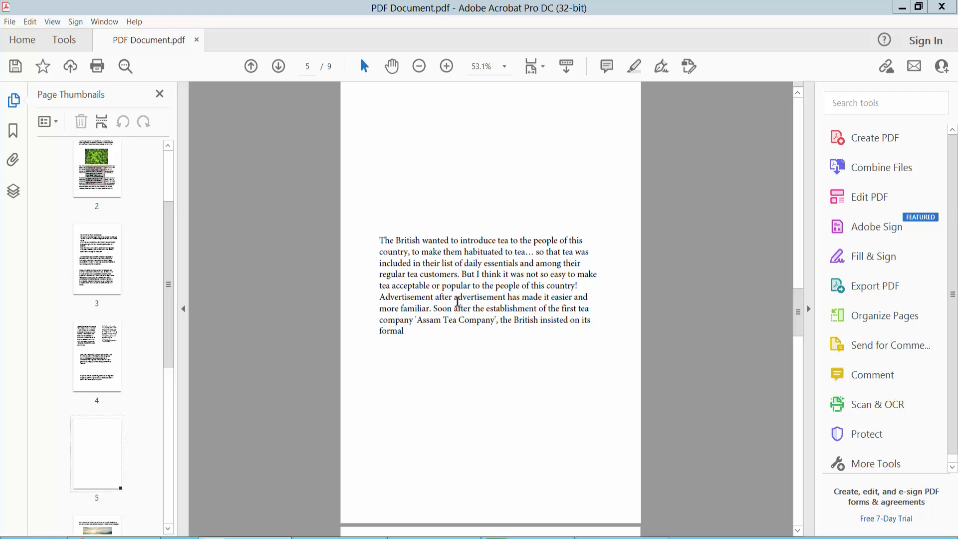
Enter Edit PDF mode so the tea paragraph on page 5 becomes editable.
left_click(63, 40)
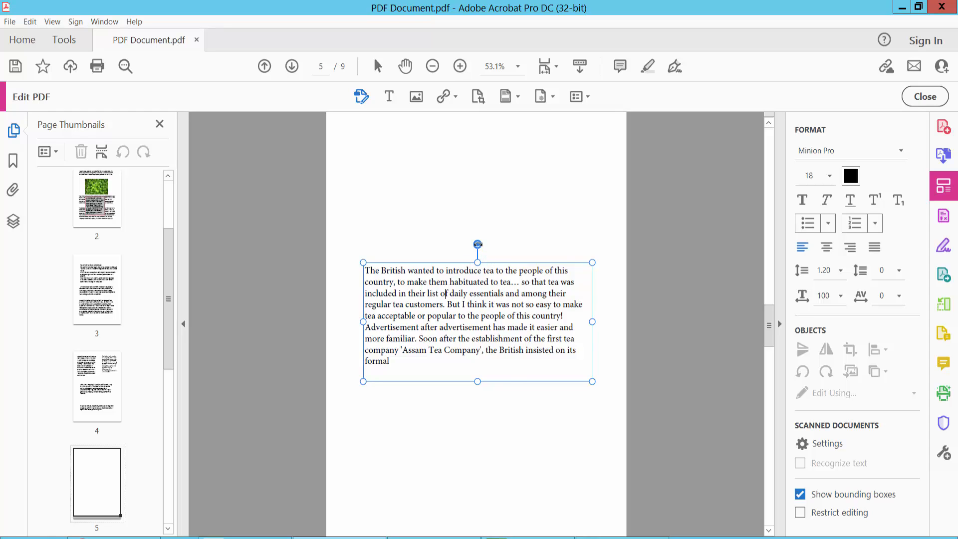
Rotate the tea paragraph box, straighten it again, and move it higher on page 5.
left_click_drag(478, 245, 476, 211)
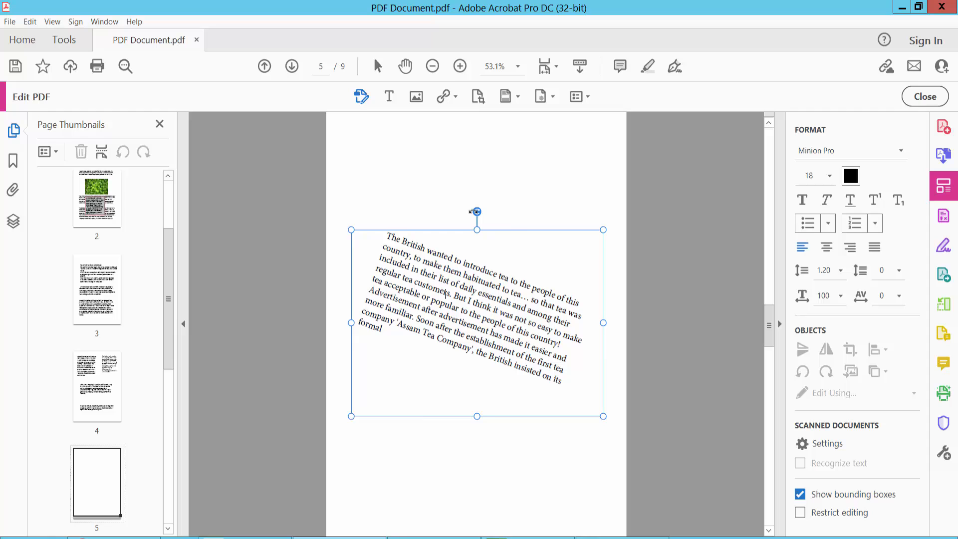
left_click_drag(476, 212, 477, 211)
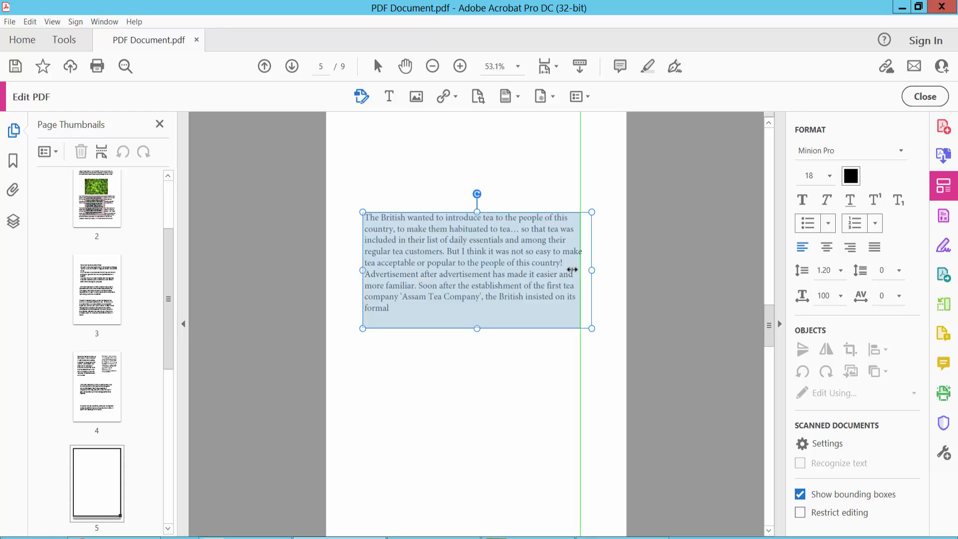
Narrow the tea paragraph box from its side handle so the text rewraps into more lines.
left_click_drag(592, 269, 555, 275)
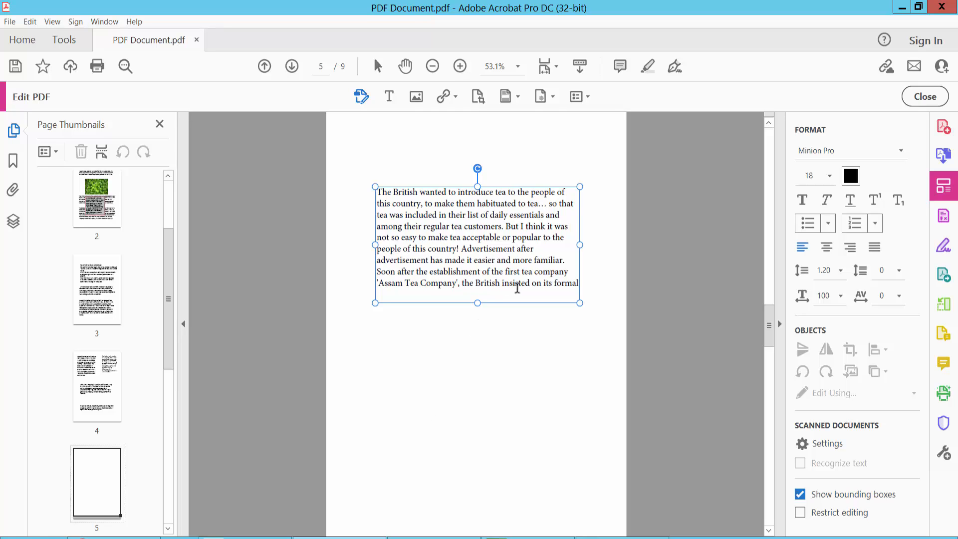
mouse_move(550, 290)
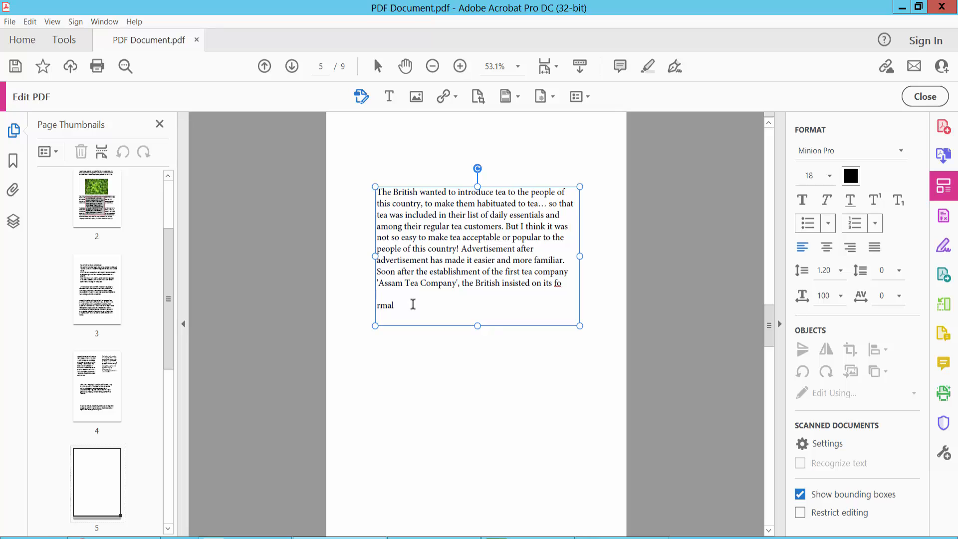
Add a 'new text' line at the paragraph end and replace 'easier' with 'end'.
type("new text")
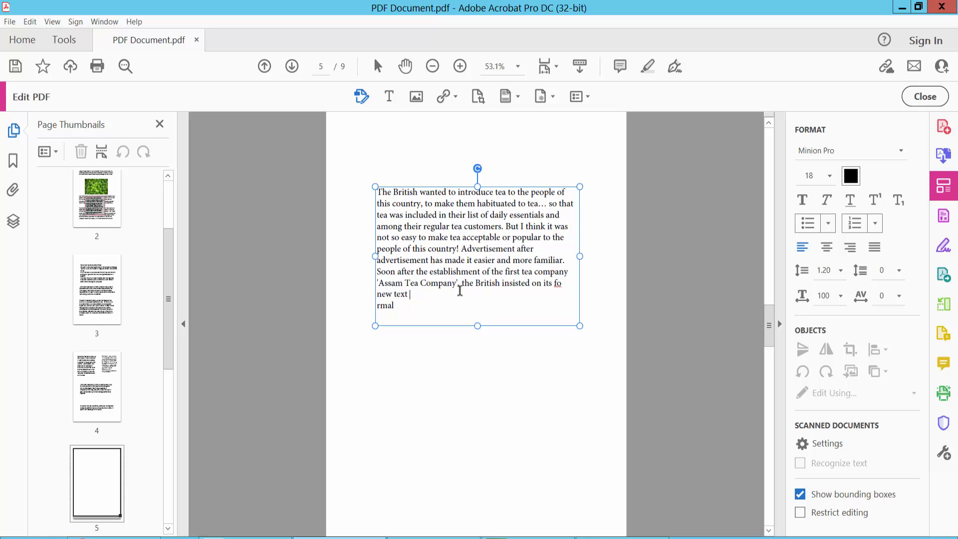
double_click(484, 260)
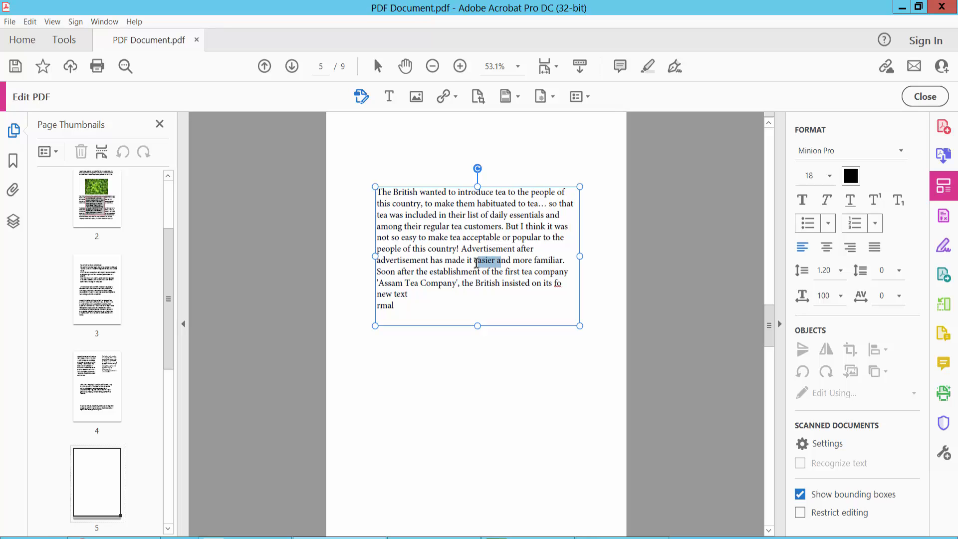
type("end")
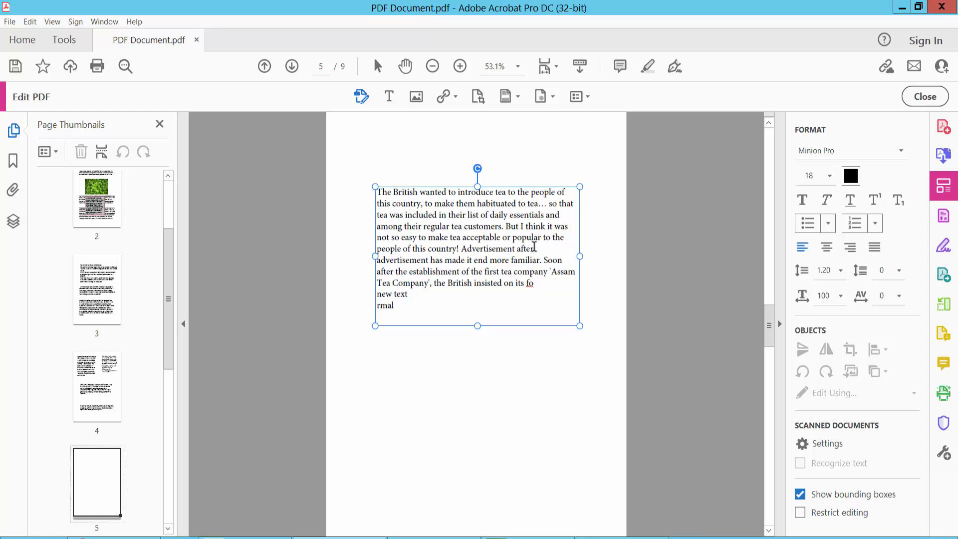
left_click(829, 176)
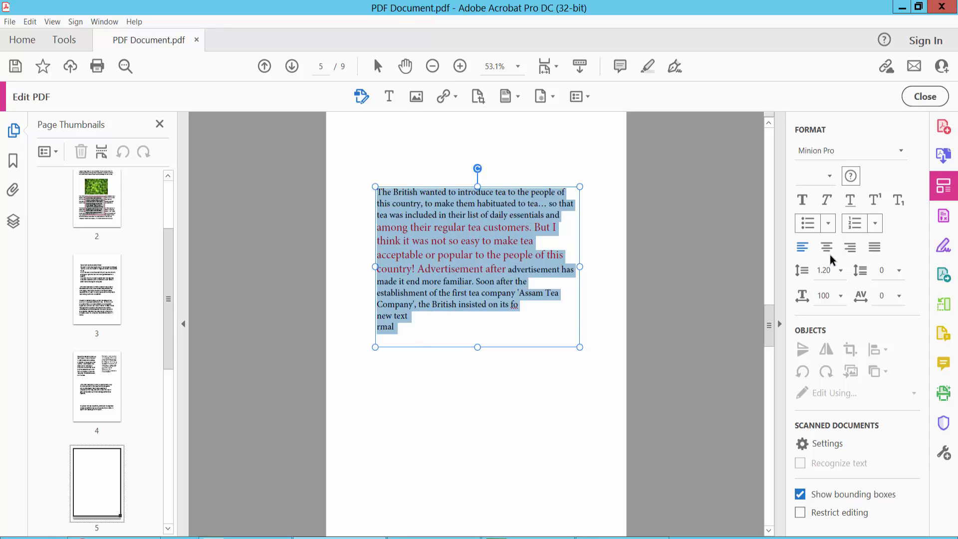
Center the tea paragraph briefly, then set it to justified alignment.
left_click(873, 247)
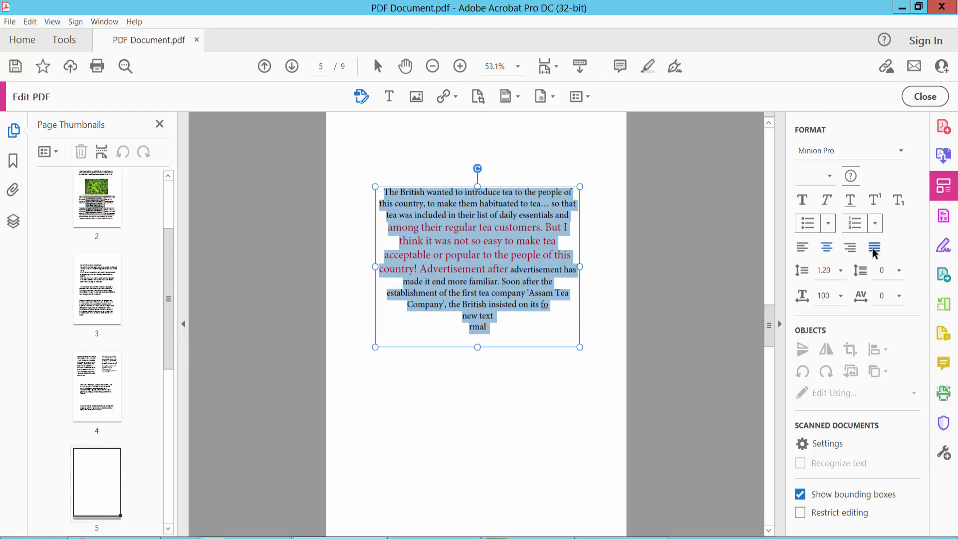
left_click(874, 247)
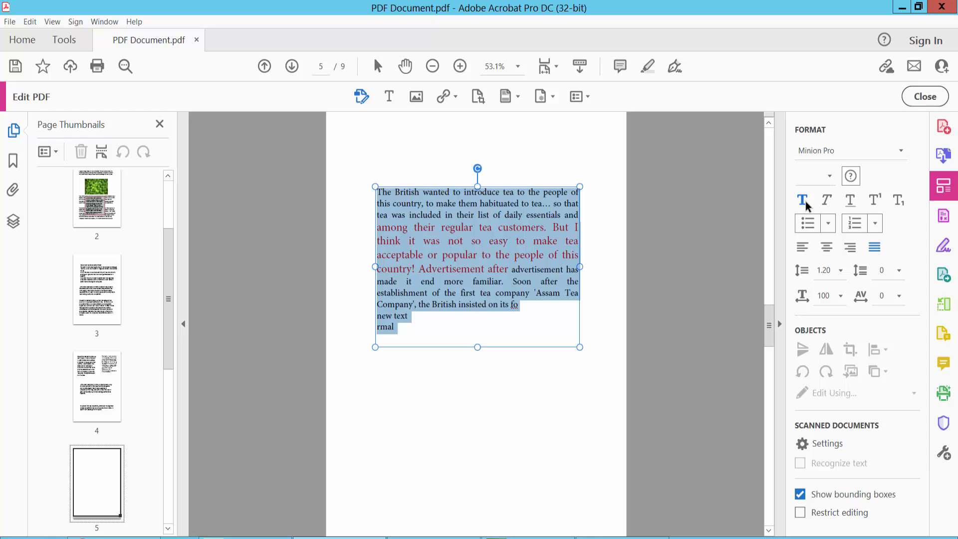
Apply Bold and Italic to the entire tea paragraph.
left_click(826, 200)
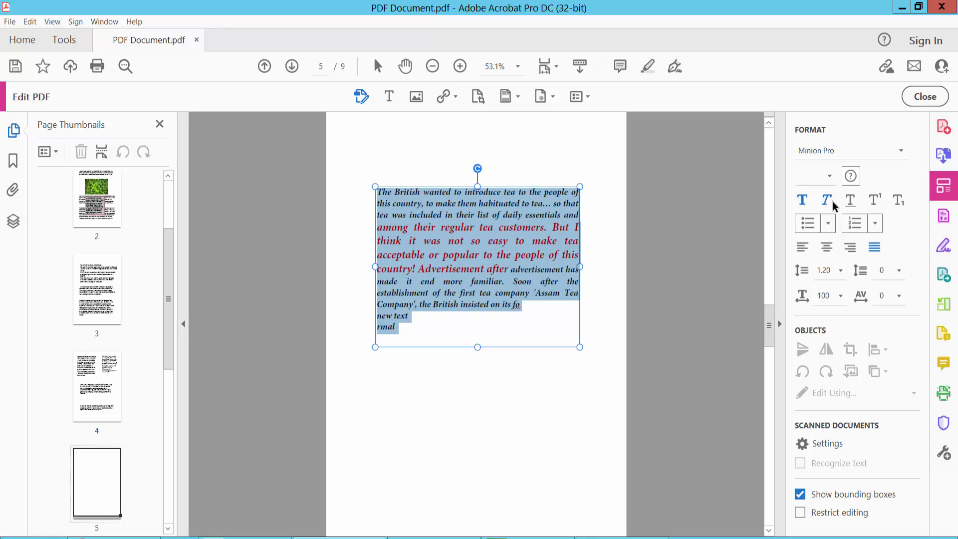
left_click(850, 199)
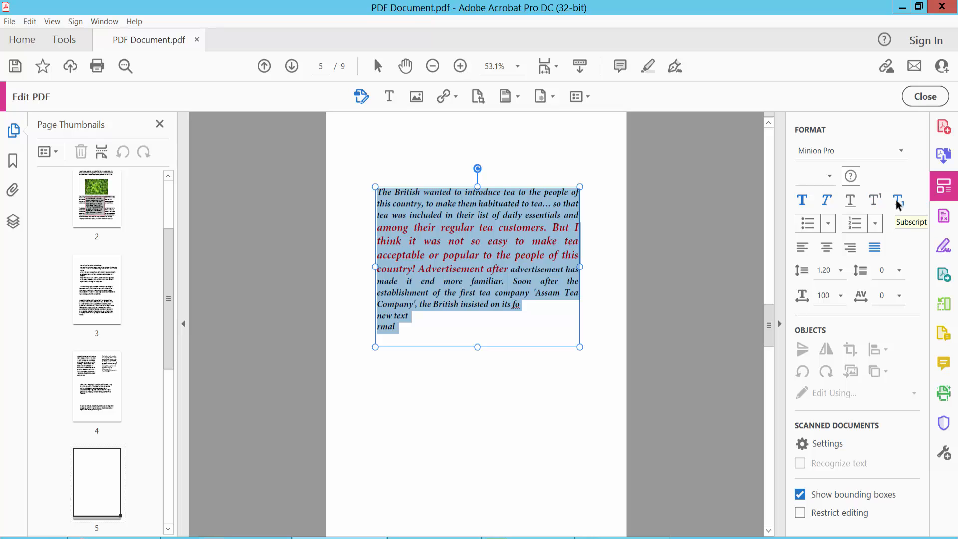
mouse_move(485, 406)
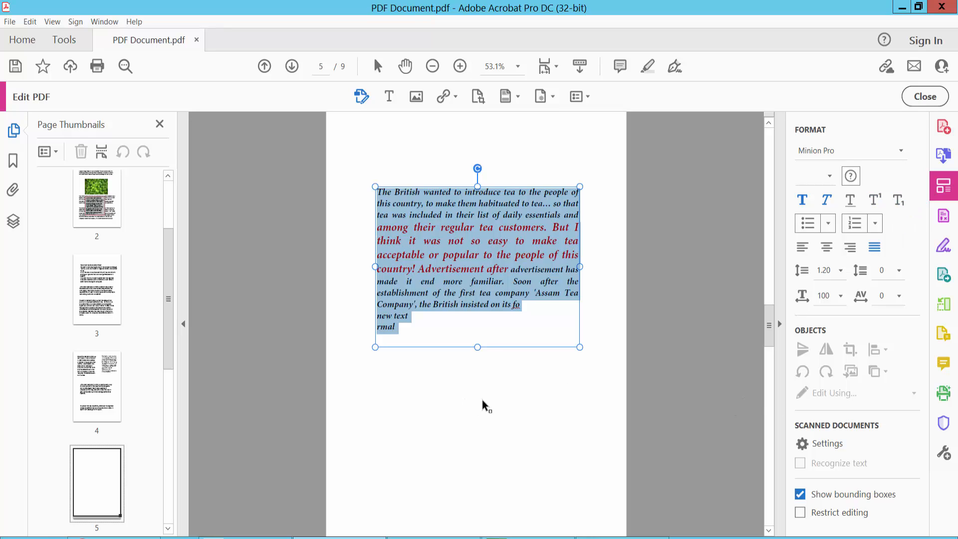